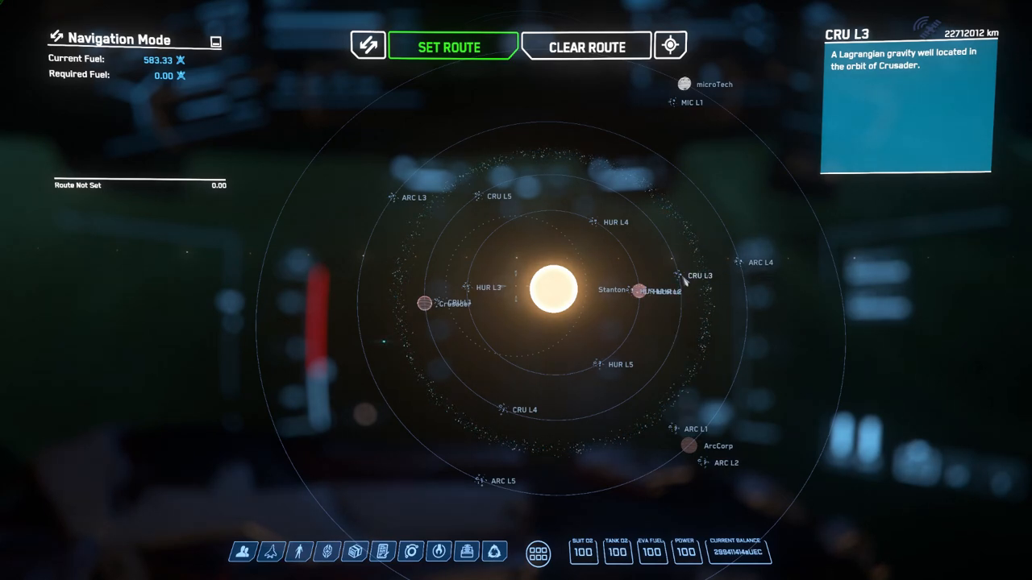
mouse_move(689, 365)
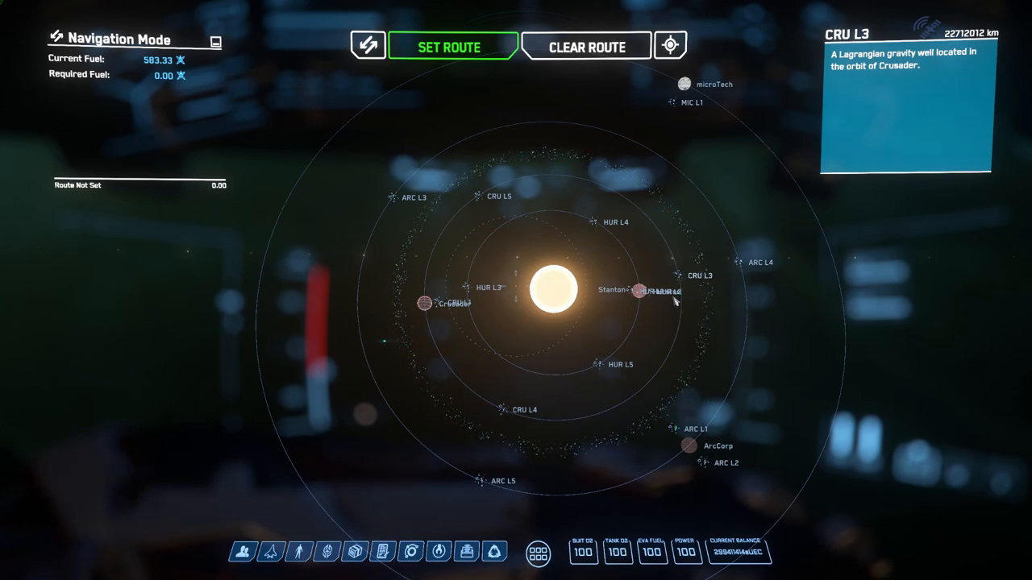
mouse_move(677, 355)
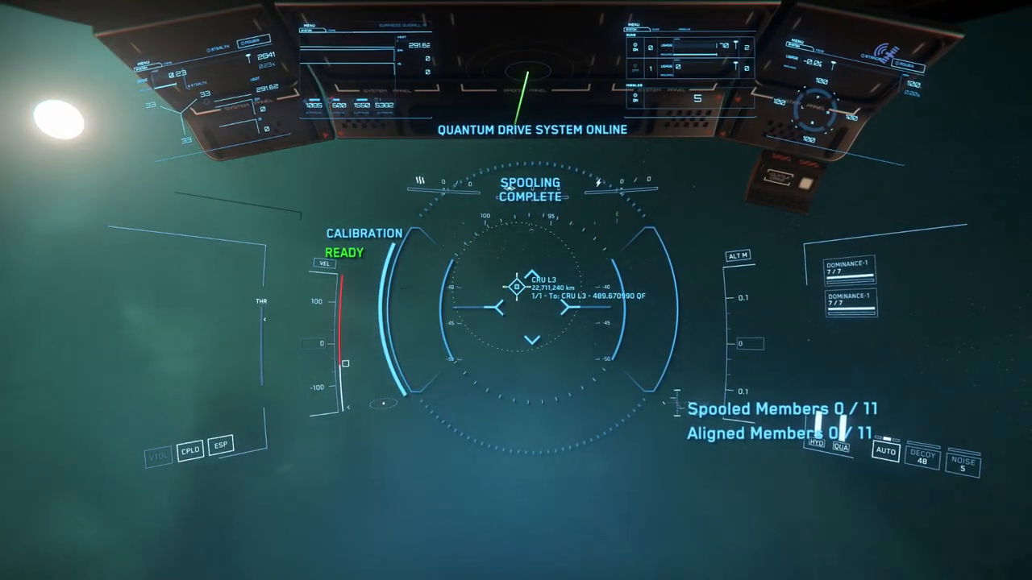
mouse_move(516, 291)
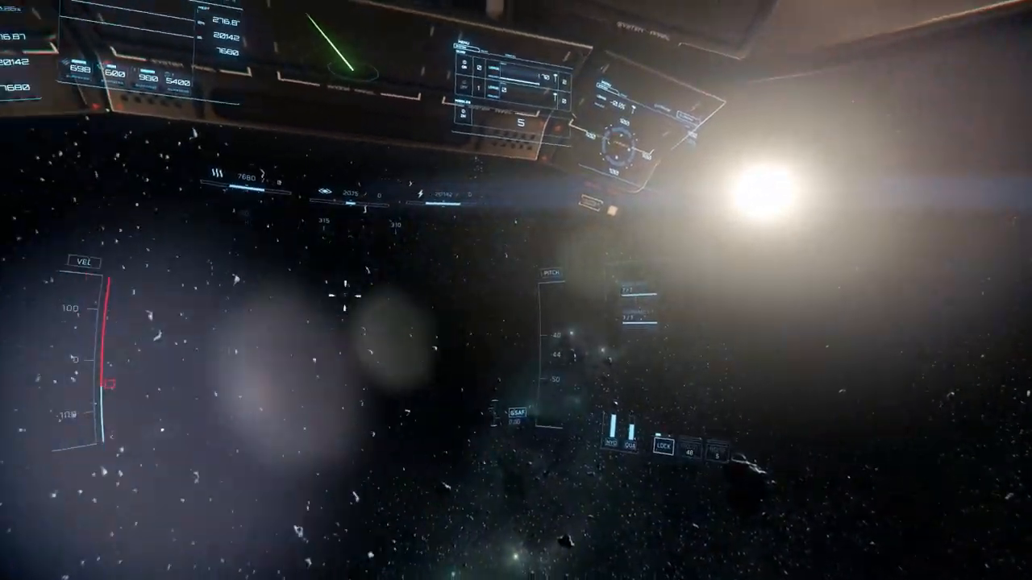
mouse_move(516, 290)
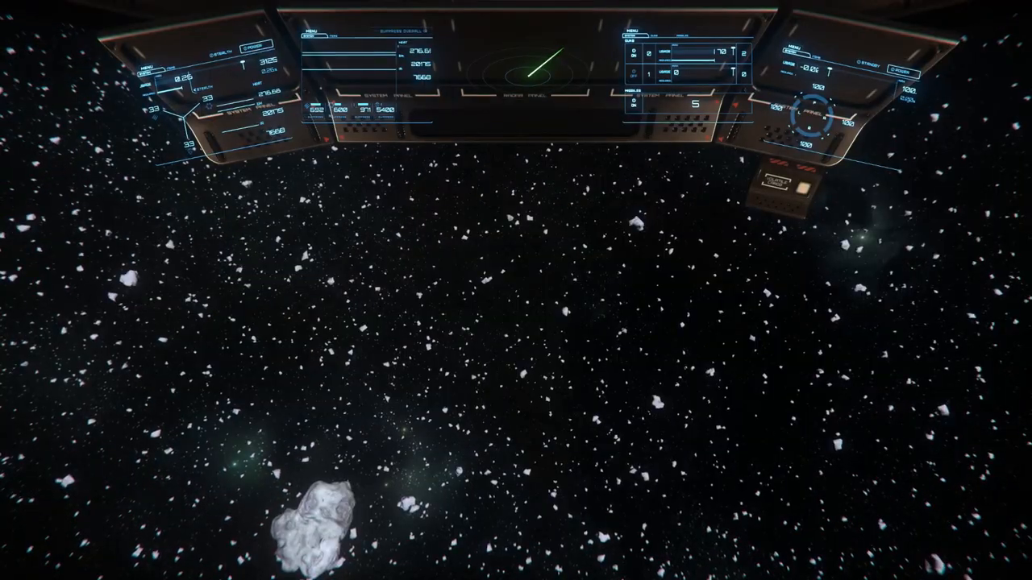
- Open Options > Keybindings and expand Vehicles – Seats and Operator Modes to find Look behind
key("Escape")
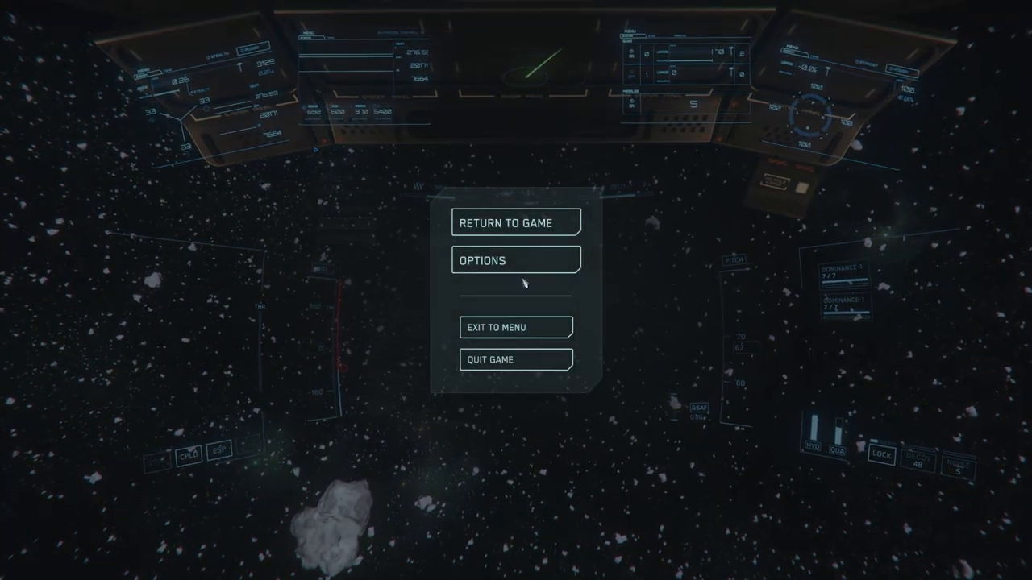
left_click(515, 260)
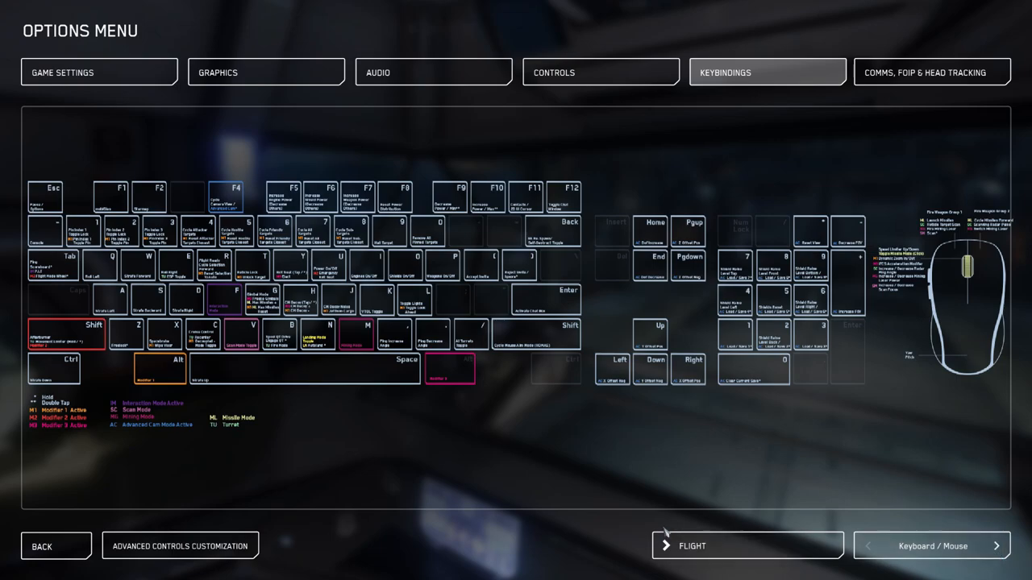
left_click(747, 546)
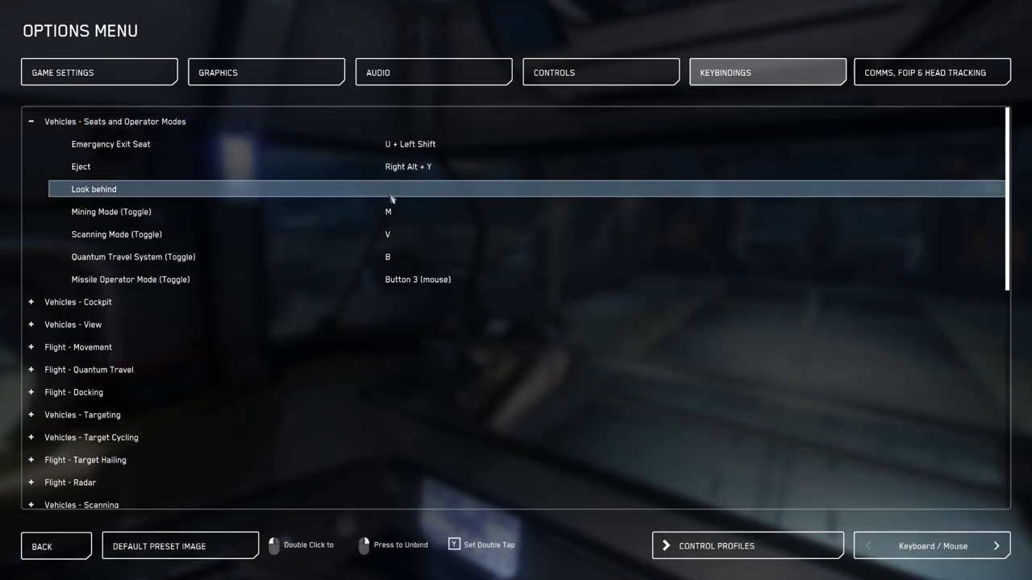
mouse_move(166, 121)
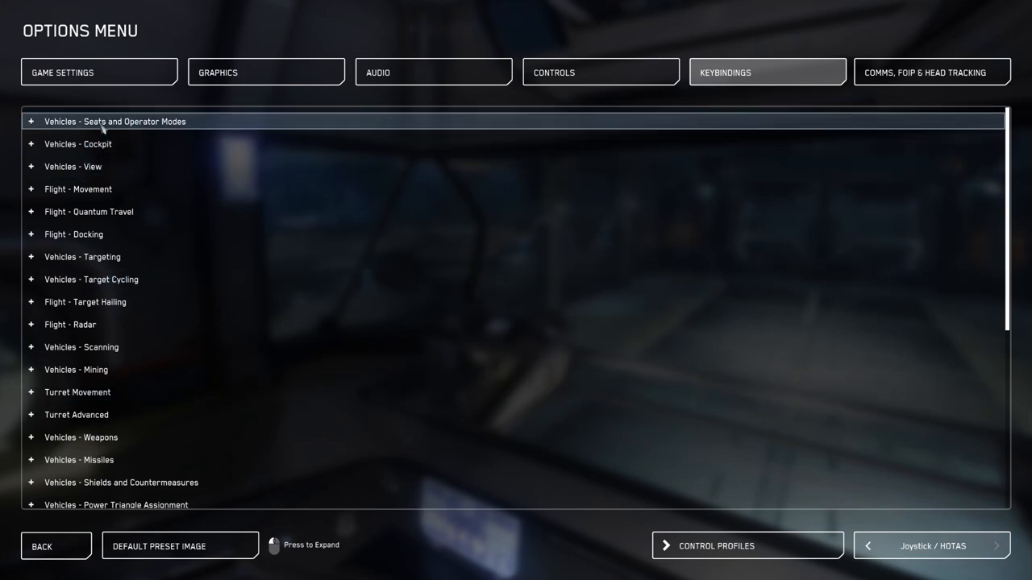
left_click(31, 121)
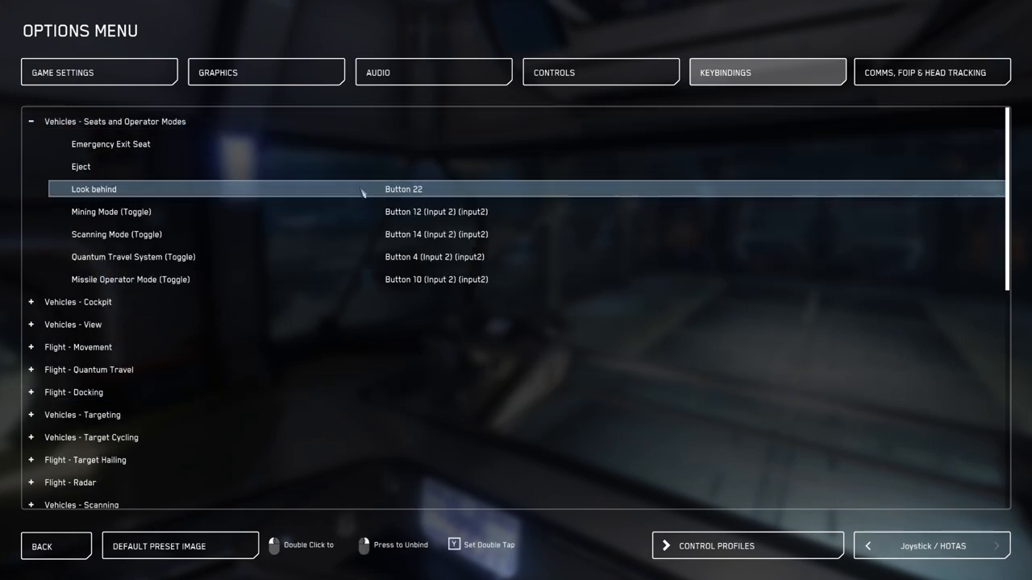
mouse_move(327, 307)
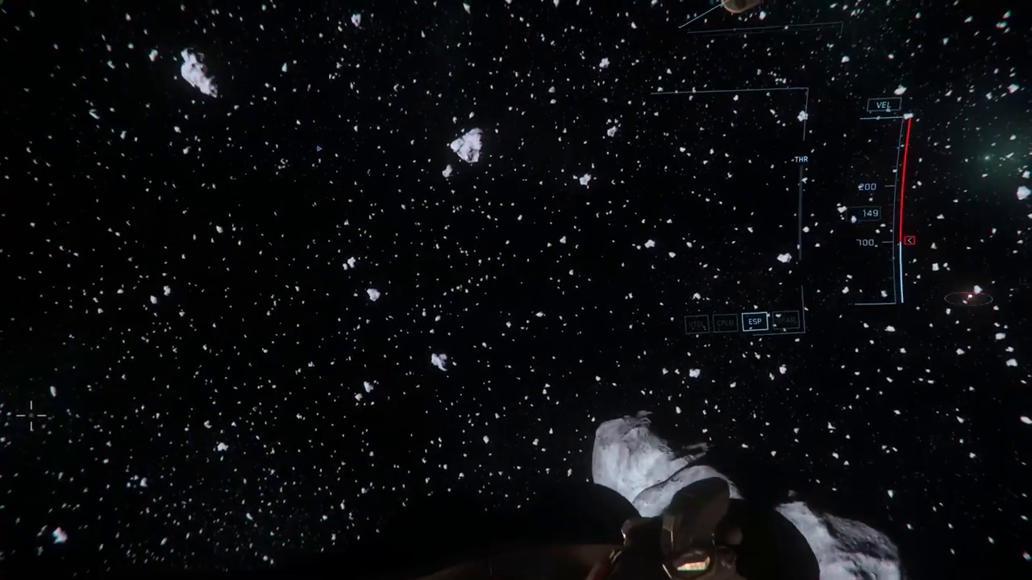
mouse_move(516, 290)
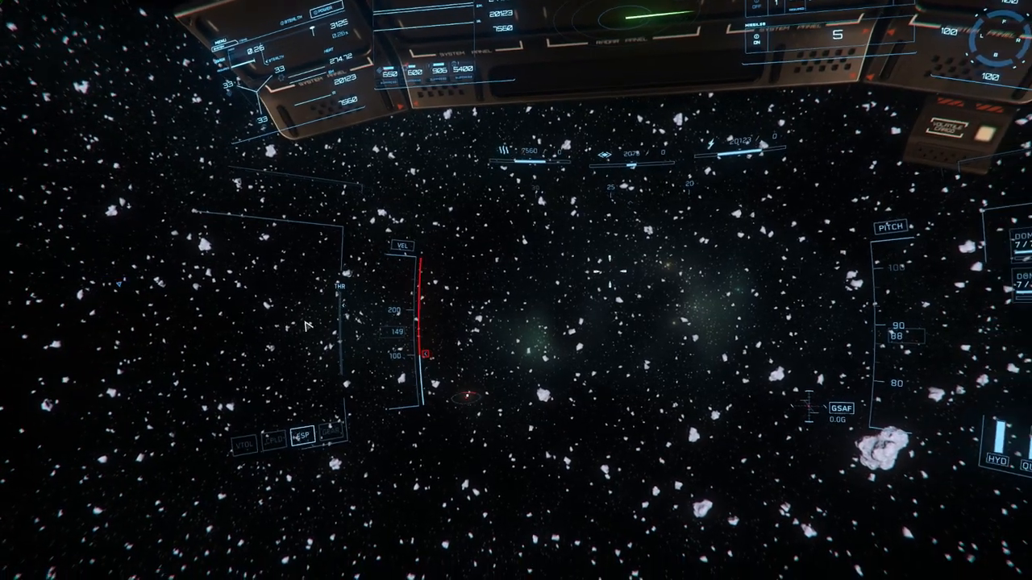
mouse_move(322, 306)
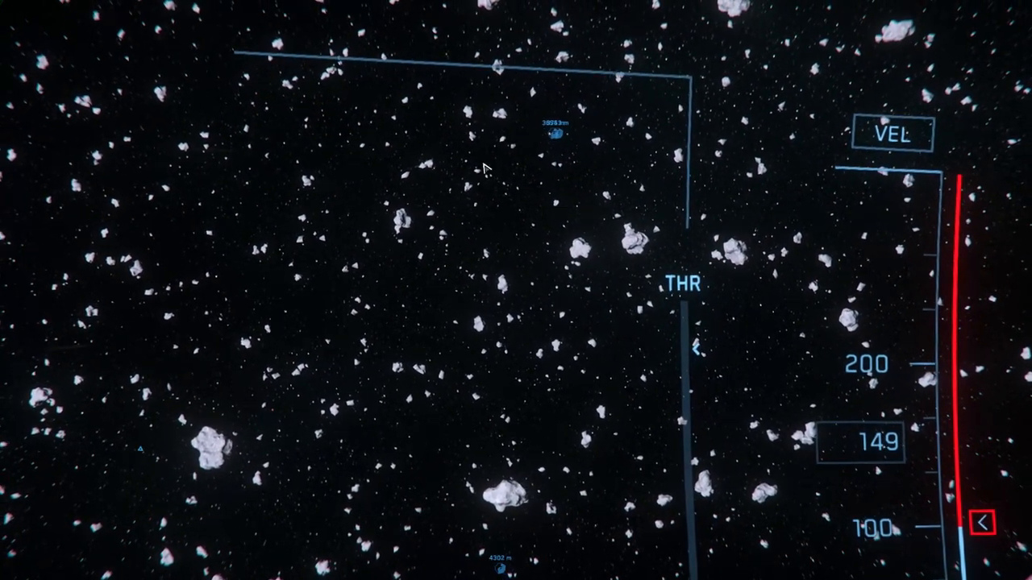
mouse_move(427, 215)
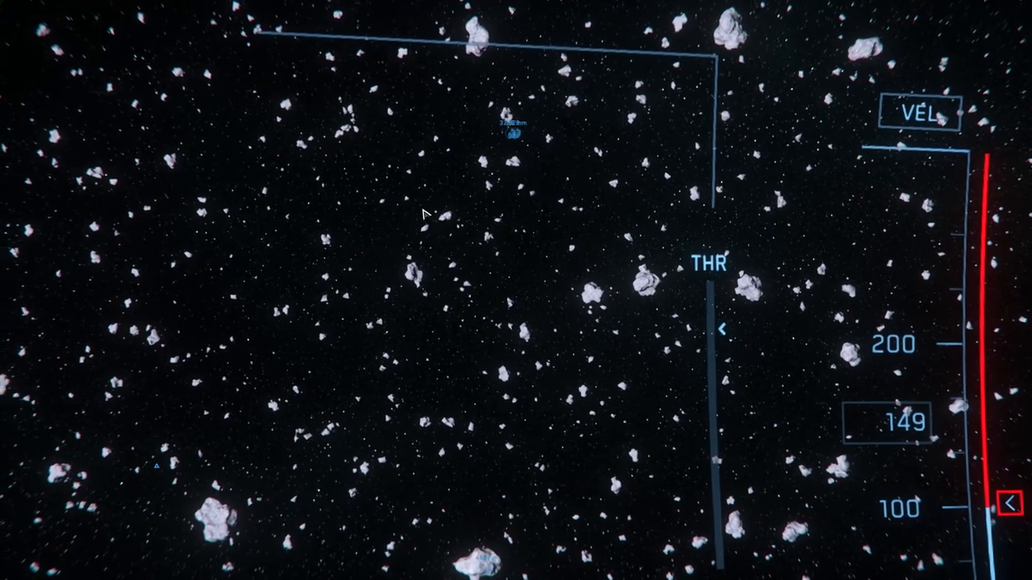